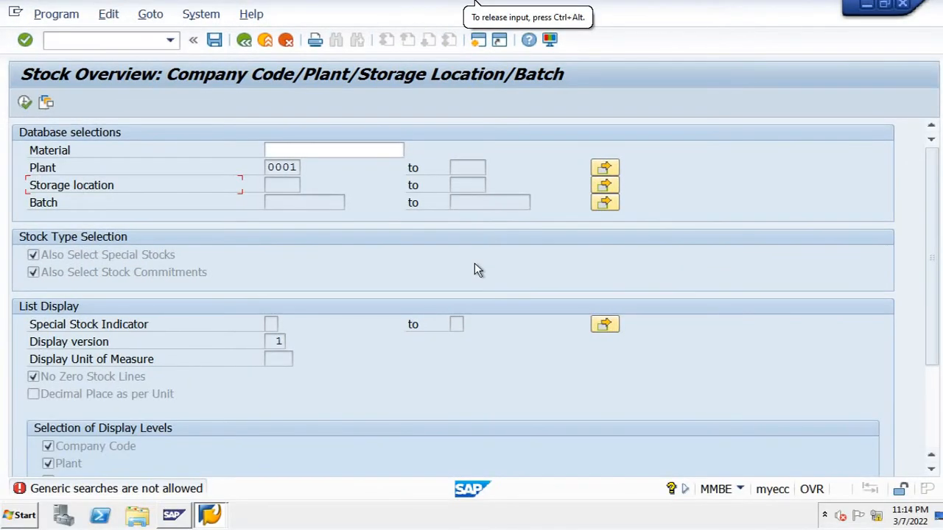
mouse_move(320, 379)
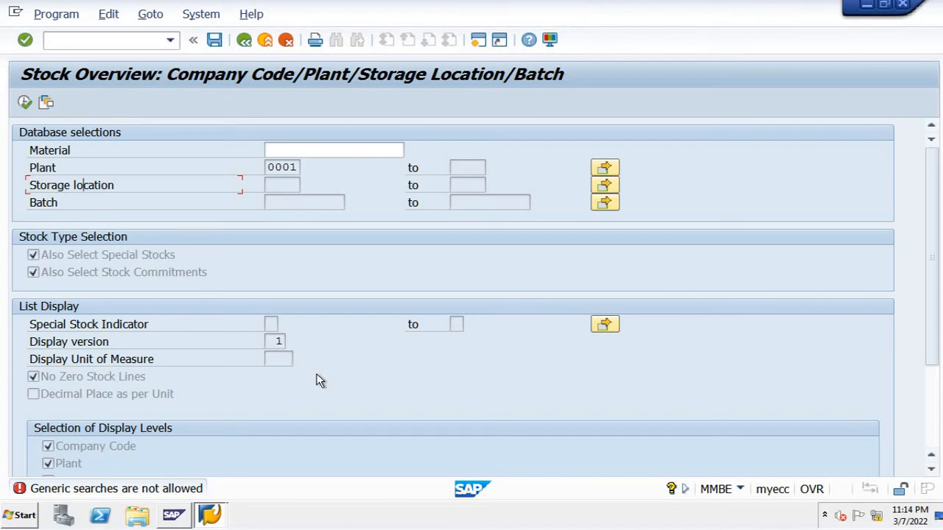
mouse_move(310, 369)
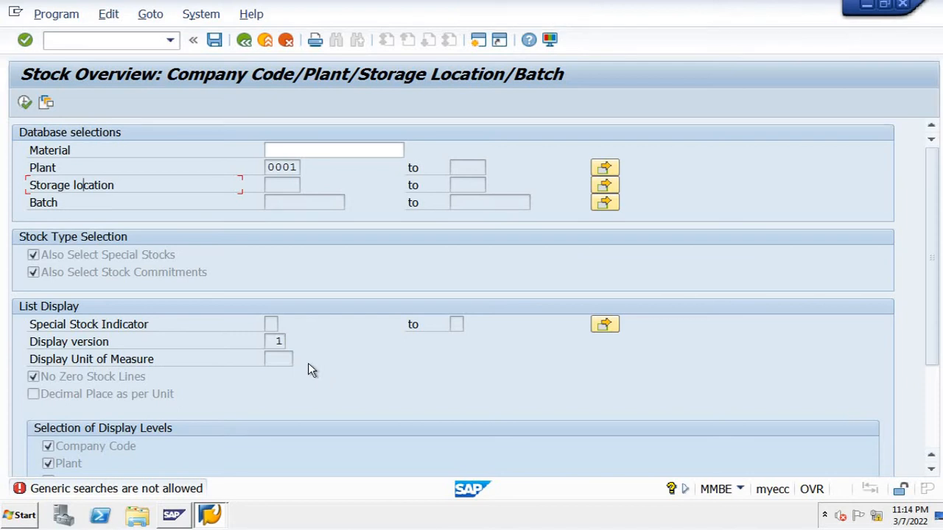
mouse_move(219, 232)
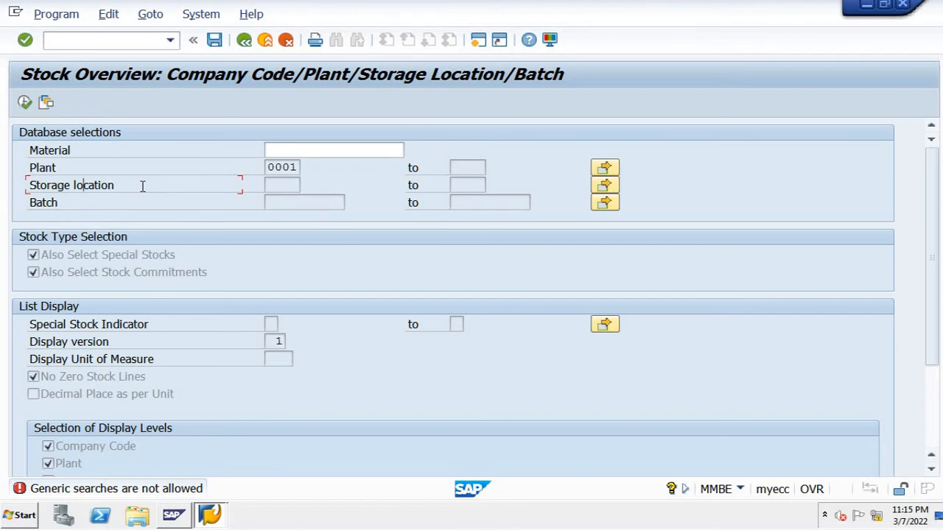
Step: Show technical information for Storage location: table MARD, field LGORT, data element LGORT_D
key(F1)
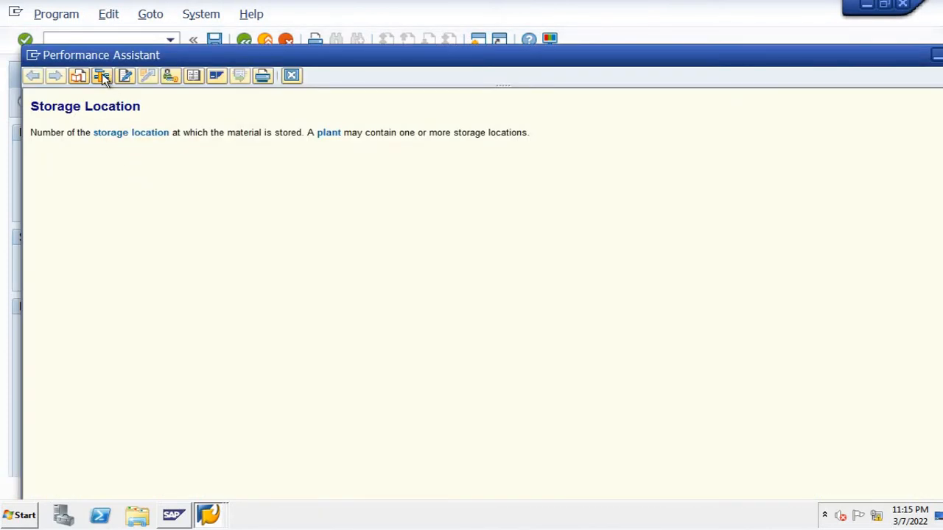
mouse_move(102, 76)
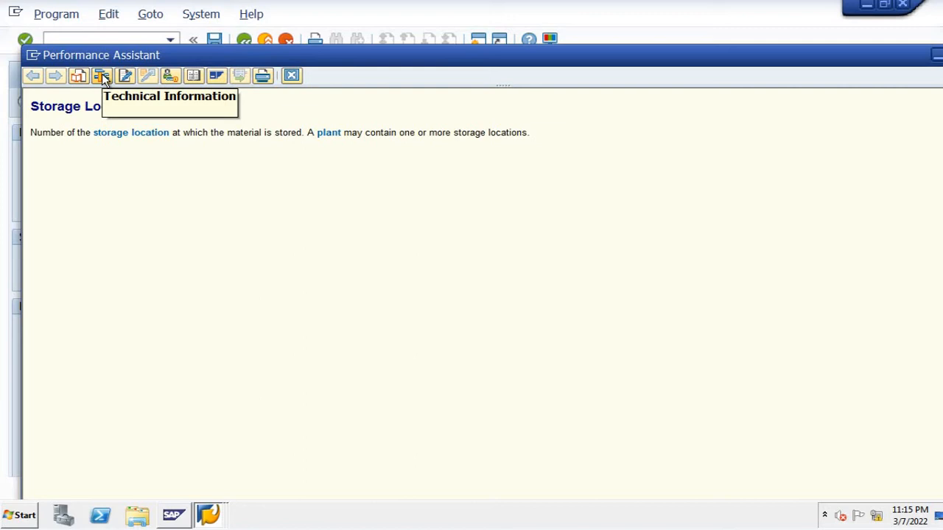
click(101, 76)
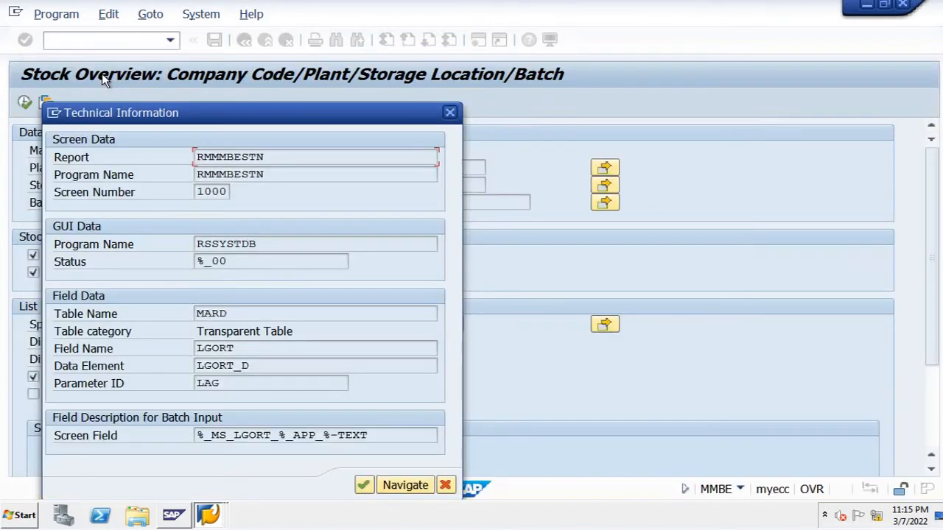
mouse_move(136, 296)
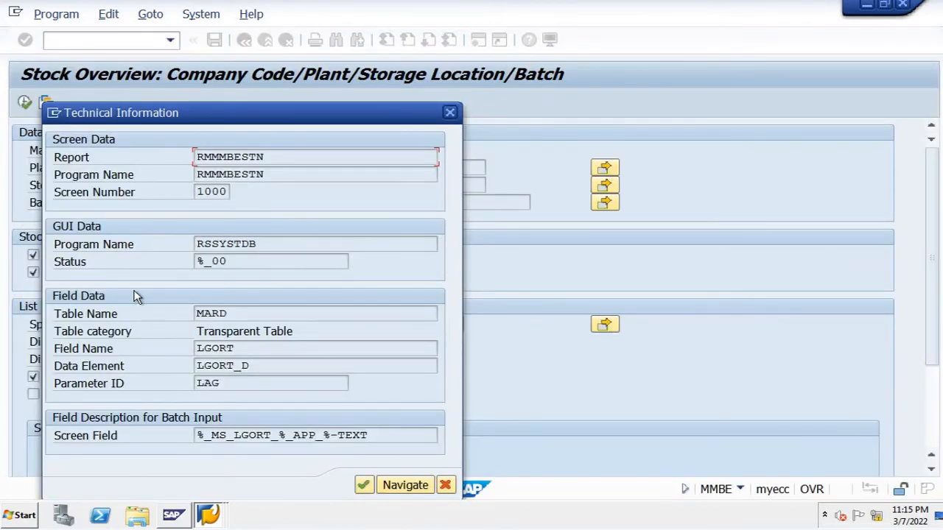
mouse_move(82, 310)
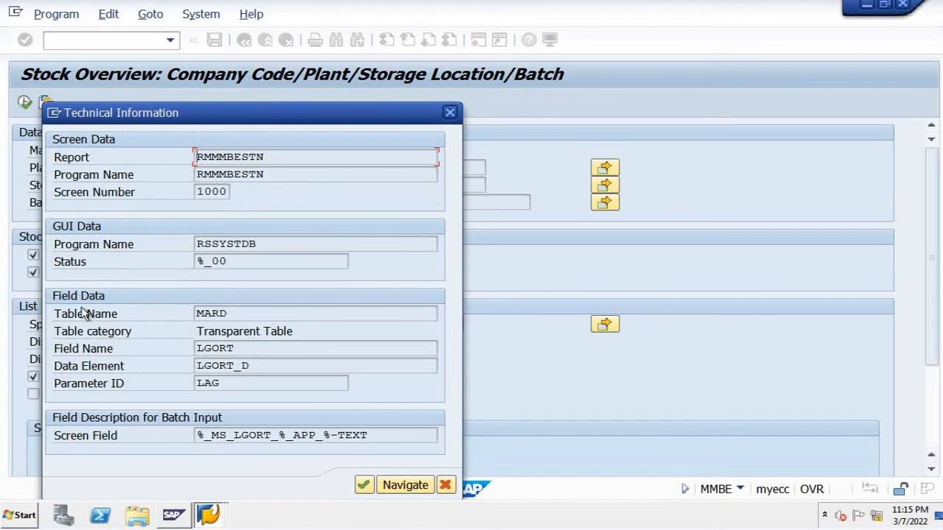
mouse_move(94, 377)
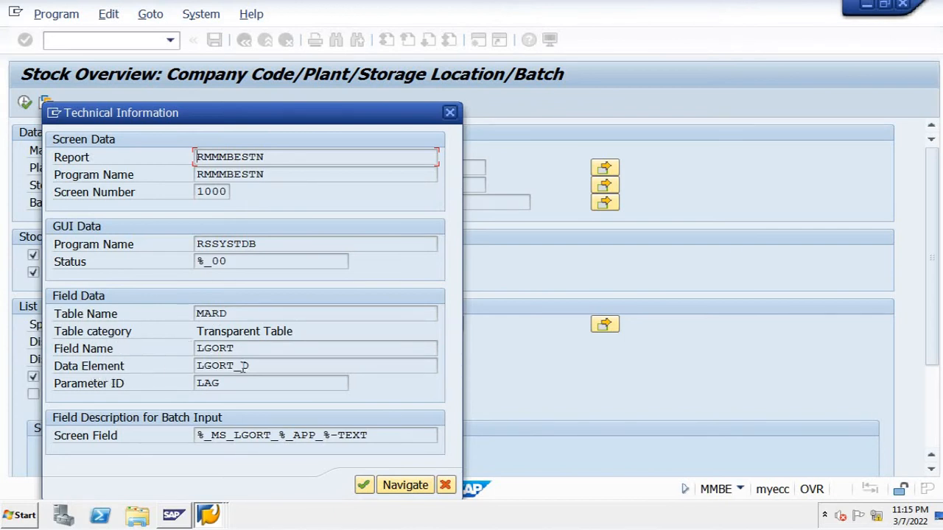
Step: Display data element LGORT_D and run a where-used search over table fields
click(404, 484)
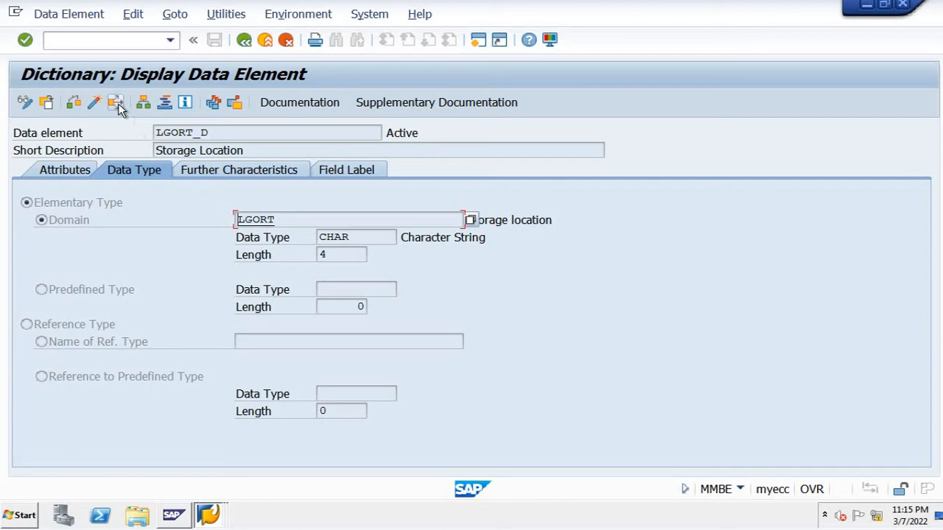
mouse_move(116, 102)
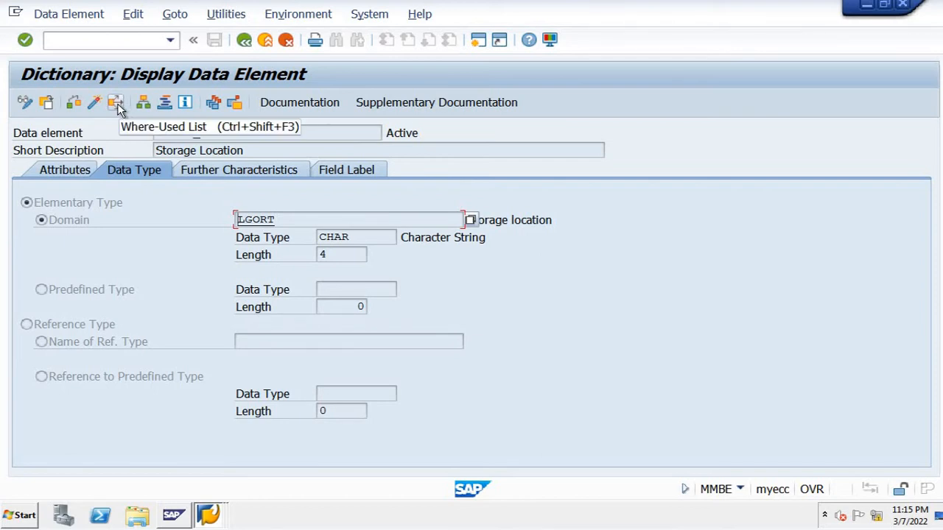
click(116, 103)
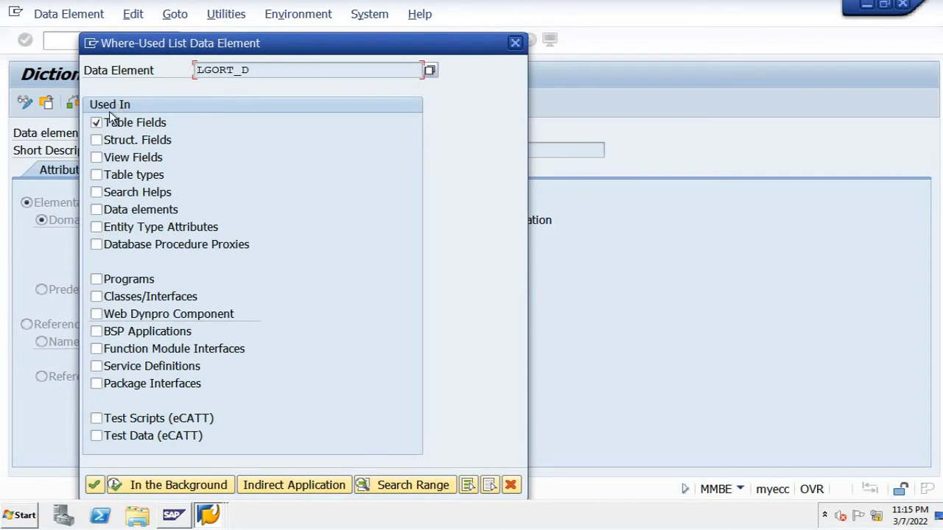
mouse_move(176, 124)
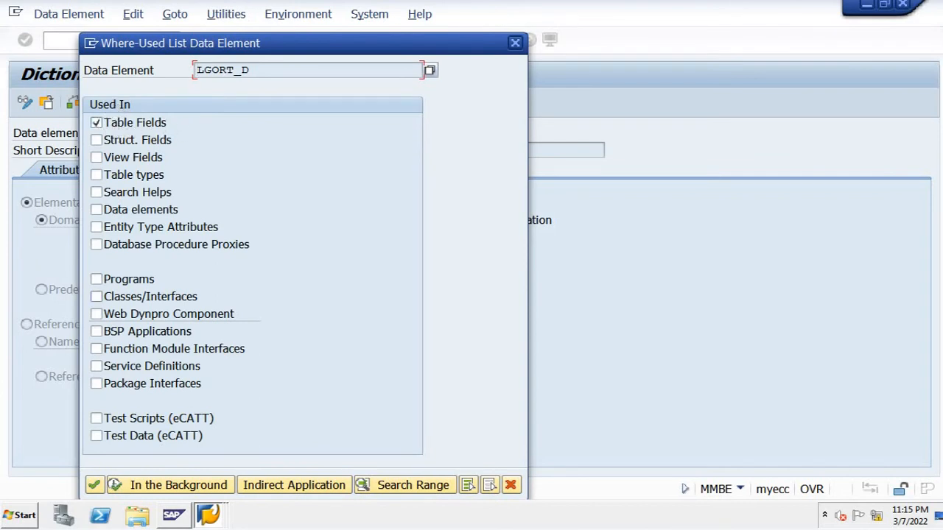
click(94, 484)
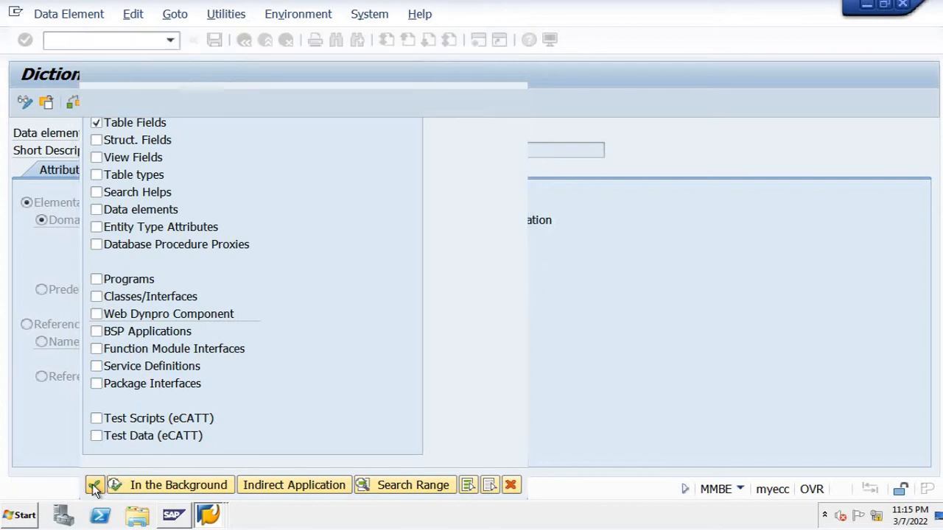
Step: Scroll through the 485 table fields that use LGORT_D
click(94, 485)
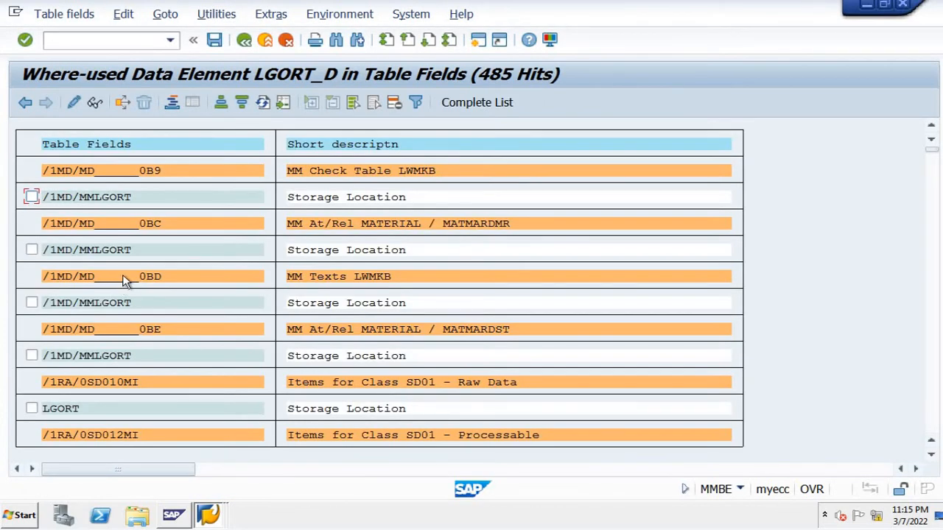
mouse_move(81, 145)
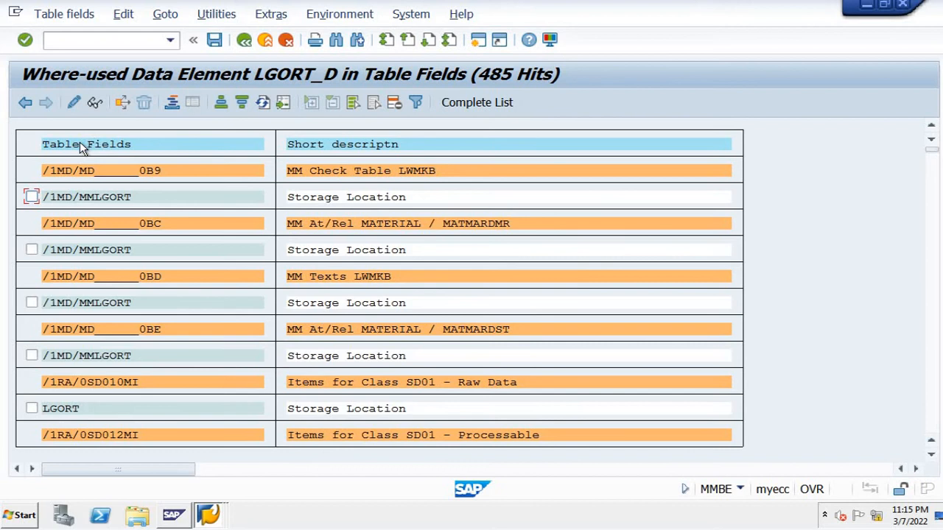
mouse_move(335, 171)
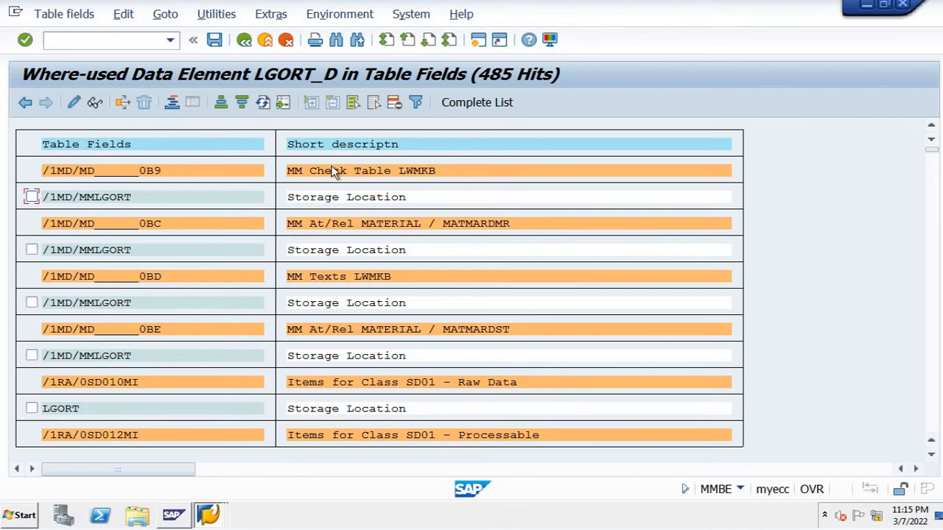
mouse_move(121, 171)
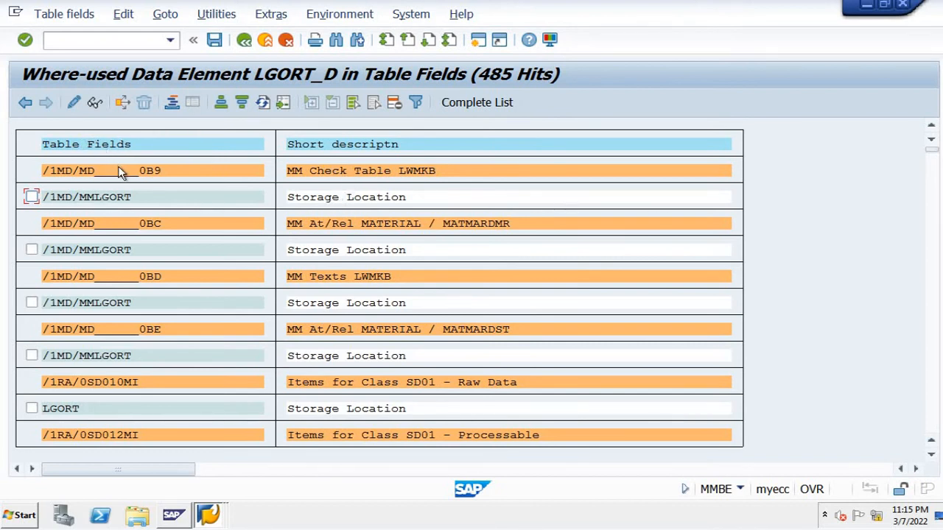
mouse_move(79, 206)
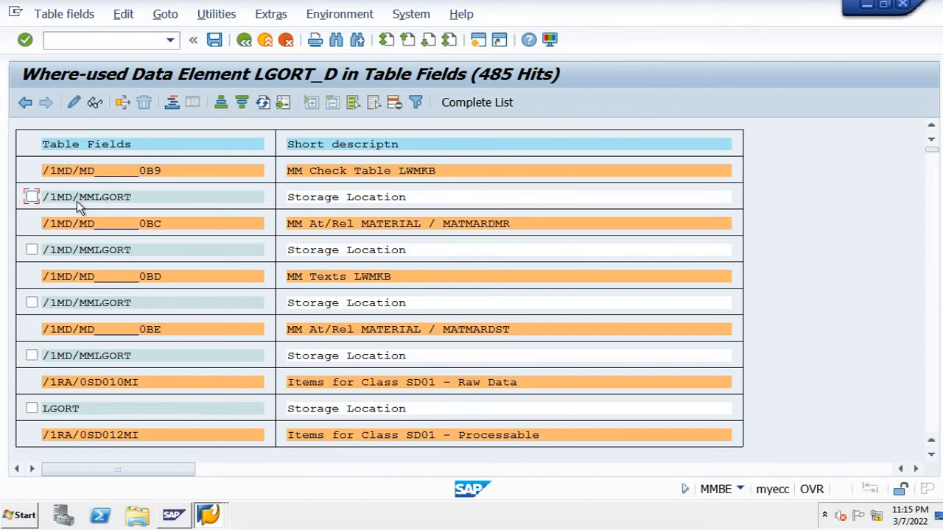
mouse_move(938, 197)
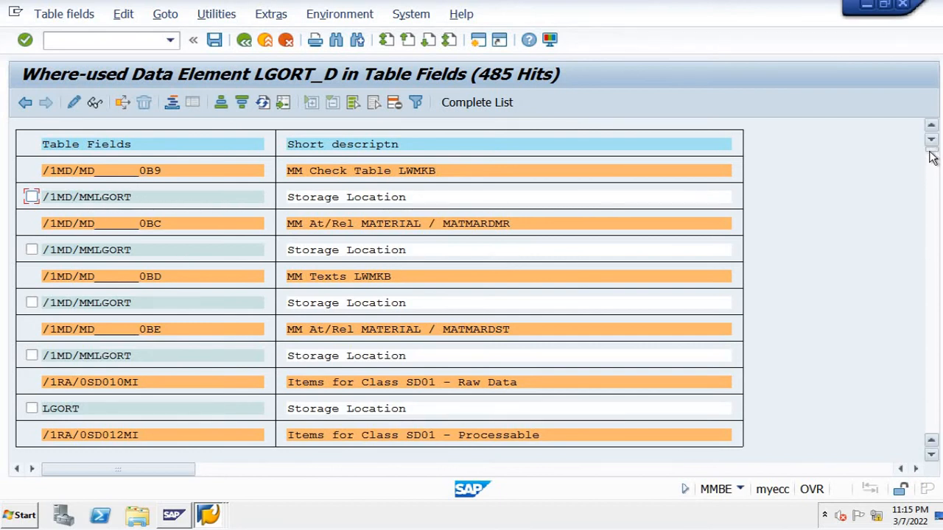
scroll(down, 3)
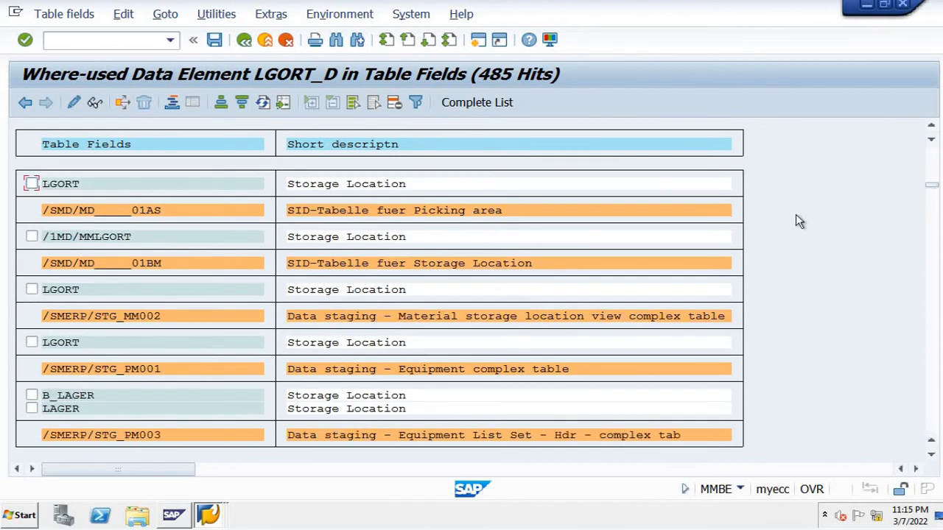
mouse_move(600, 248)
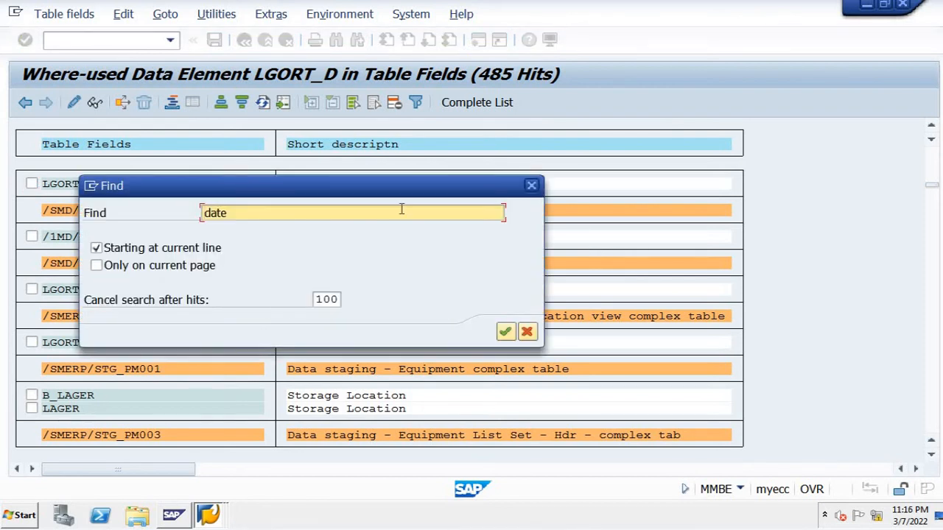
mouse_move(199, 222)
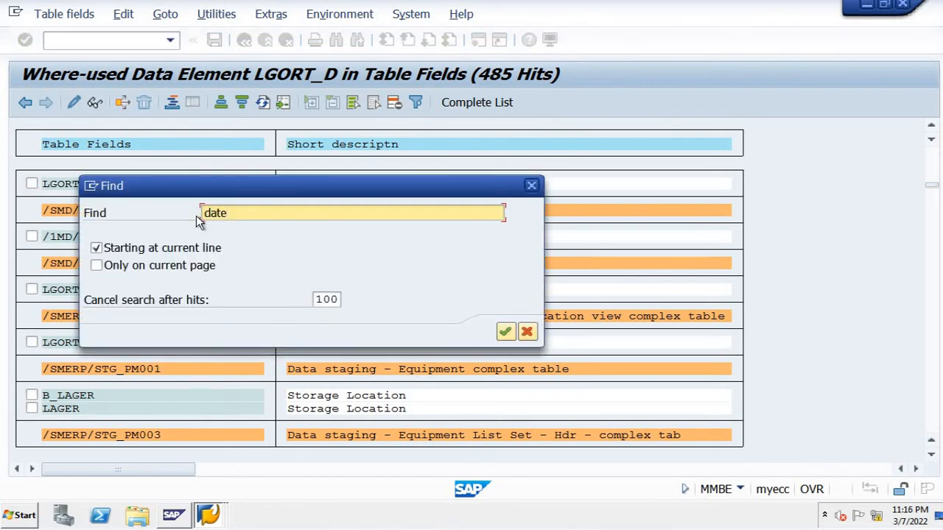
Step: Search the where-used list for 'order', returning 28 hits including AFPO
text(d)
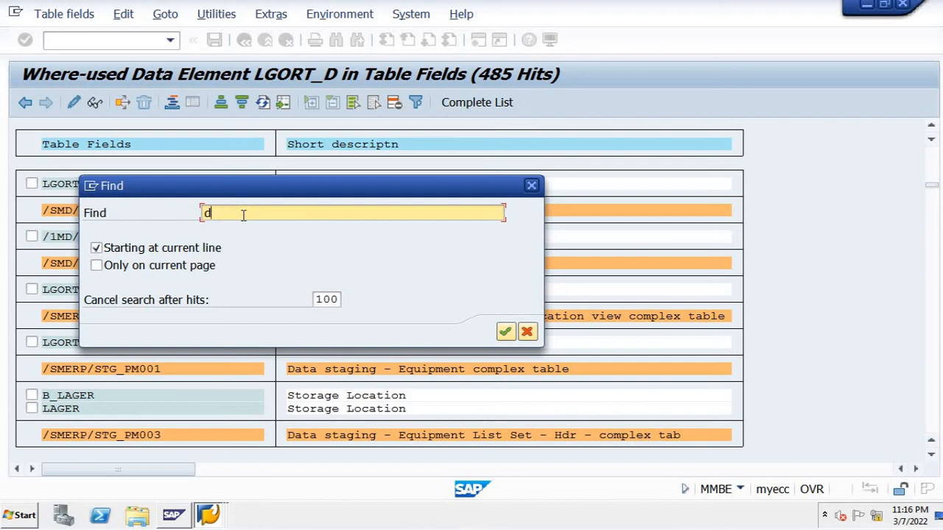
key(Backspace)
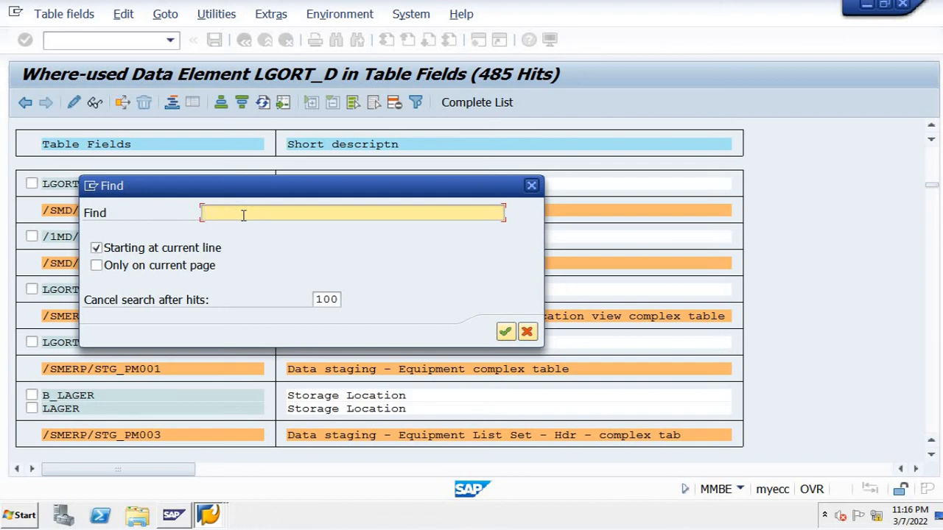
text(order)
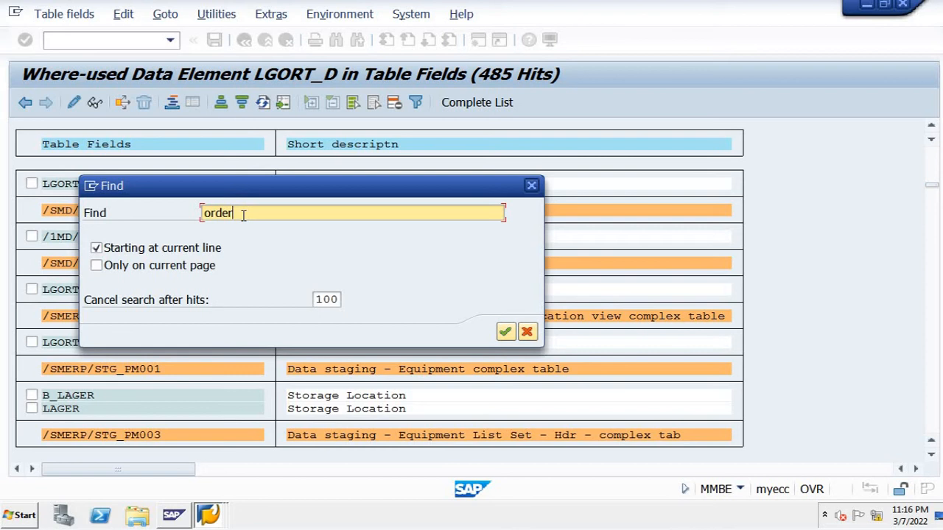
click(505, 332)
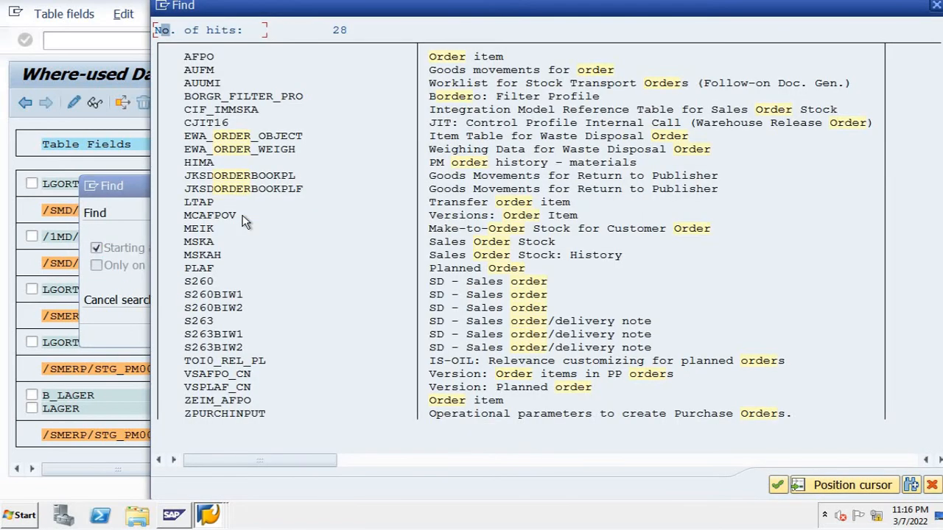
mouse_move(495, 64)
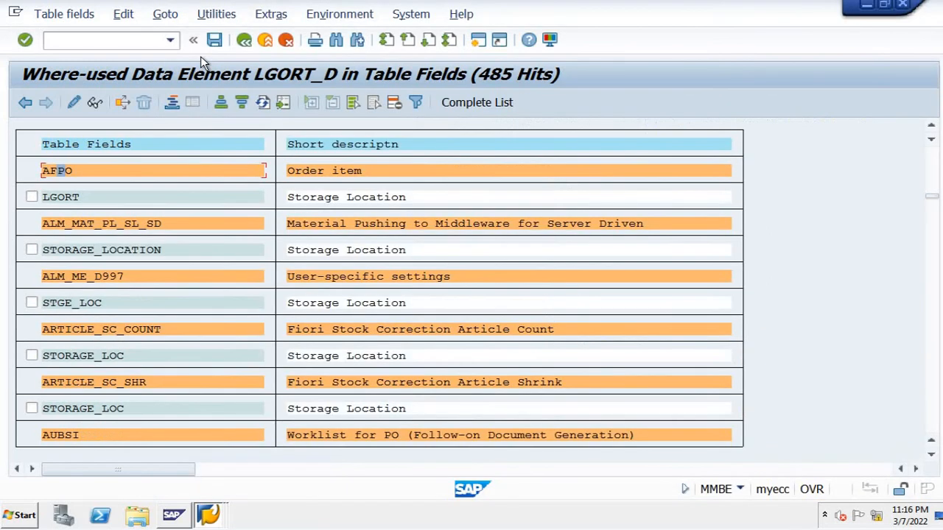
mouse_move(47, 174)
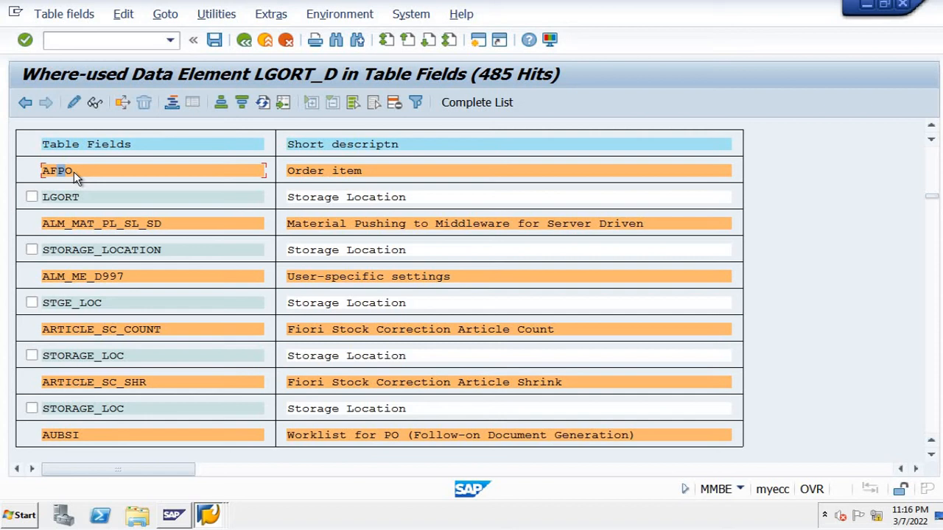
mouse_move(99, 211)
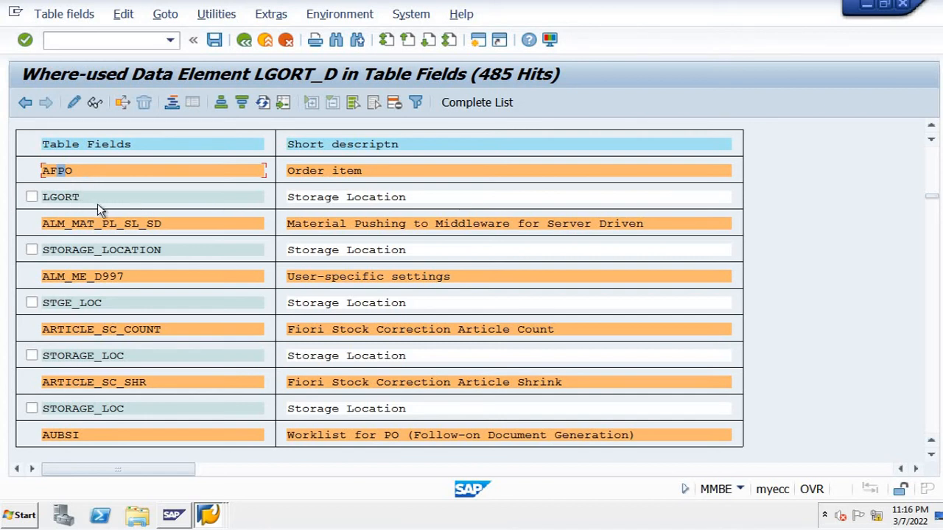
mouse_move(127, 212)
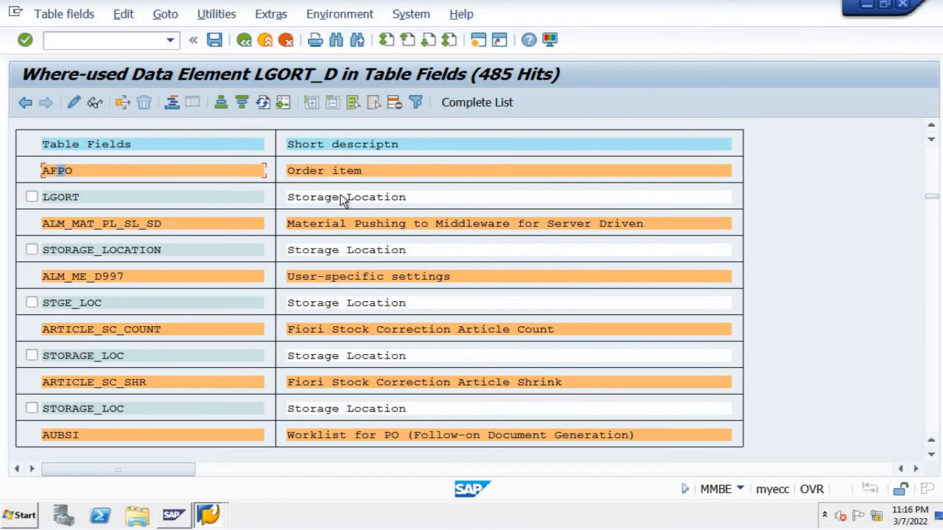
mouse_move(272, 184)
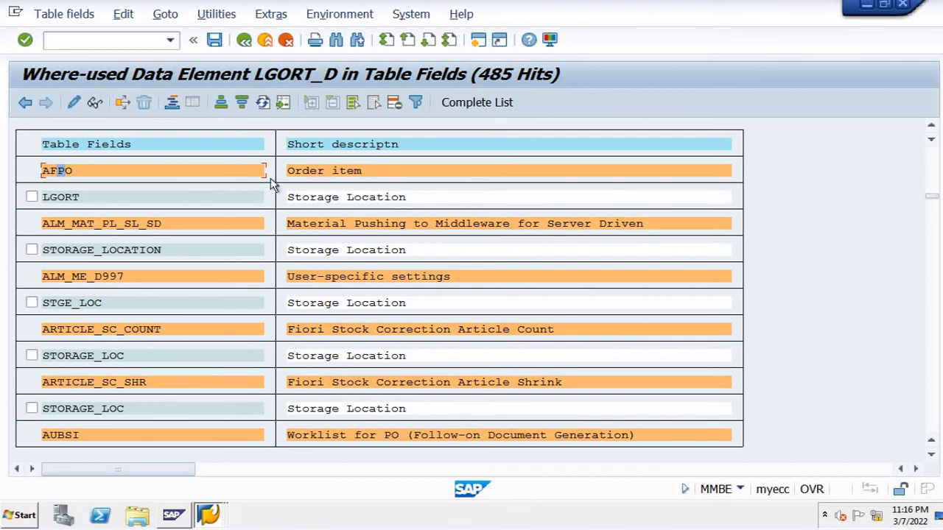
mouse_move(228, 201)
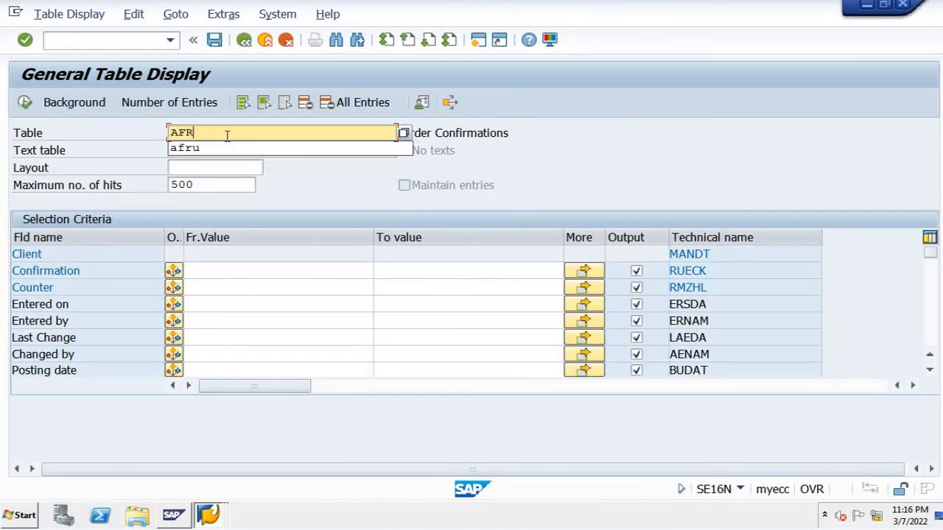
Step: Load table AFPO (Order item) in SE16N to reach field LGORT
text(afpo)
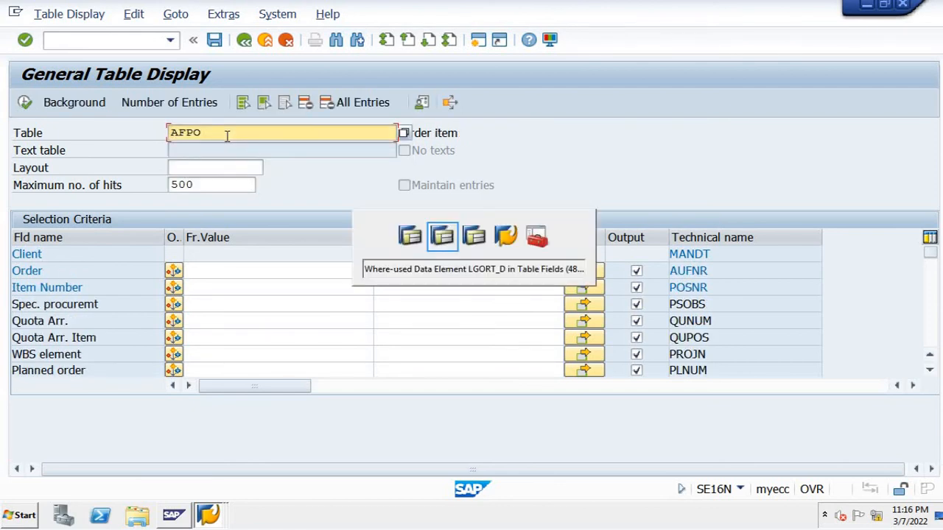
click(442, 236)
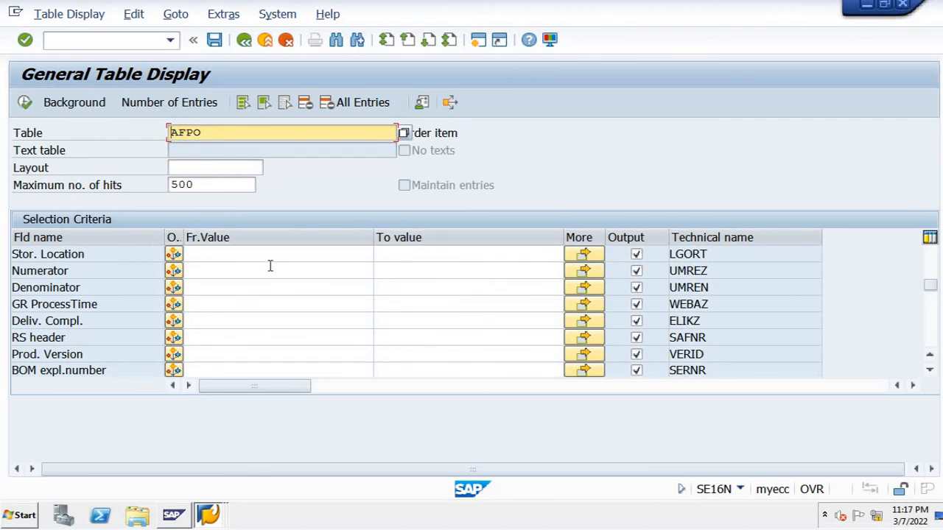
mouse_move(648, 189)
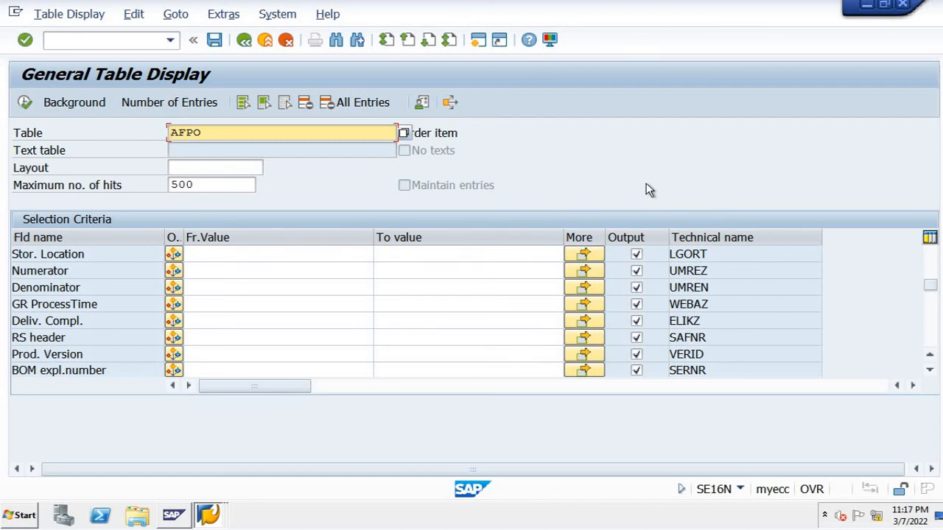
mouse_move(725, 164)
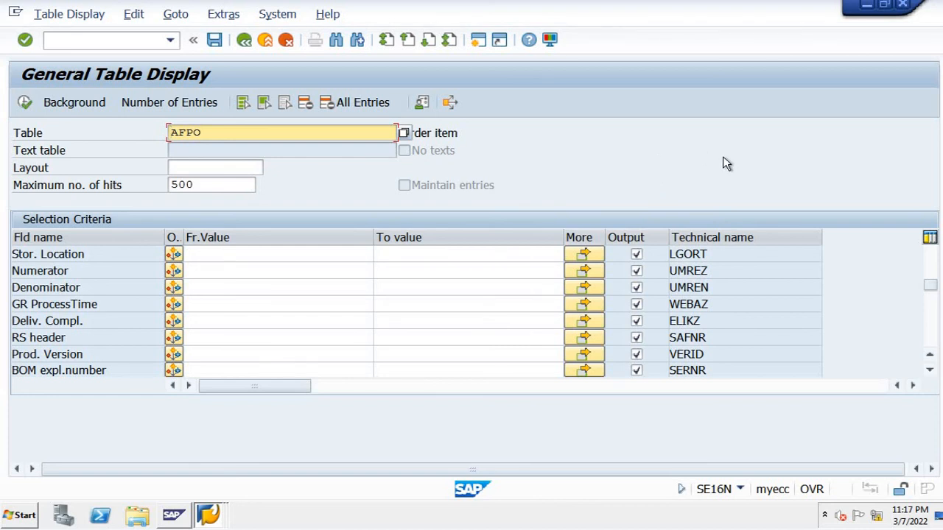